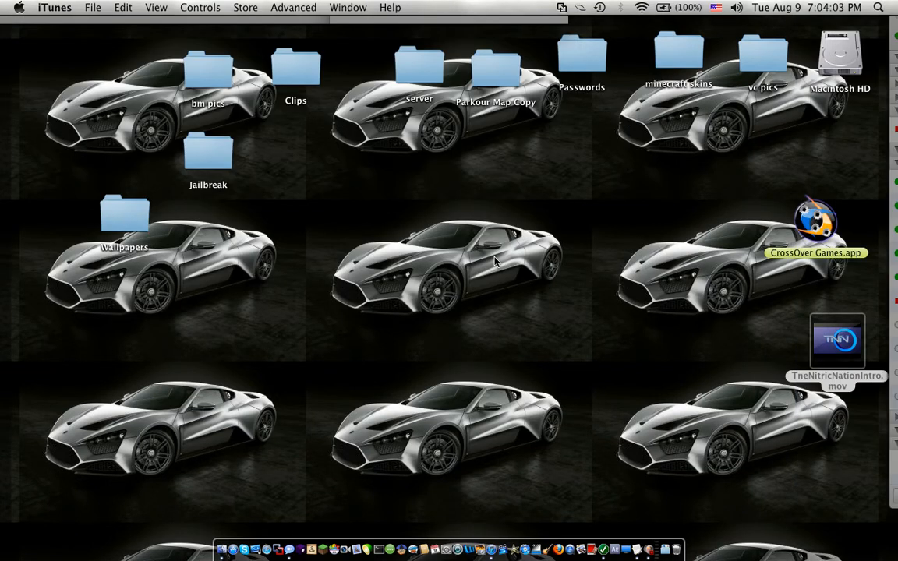
mouse_move(448, 446)
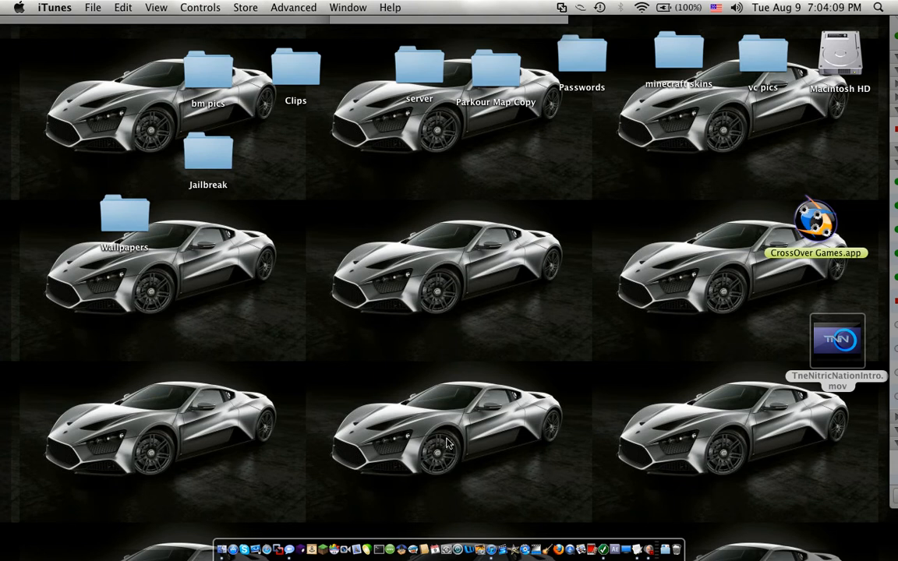
mouse_move(472, 423)
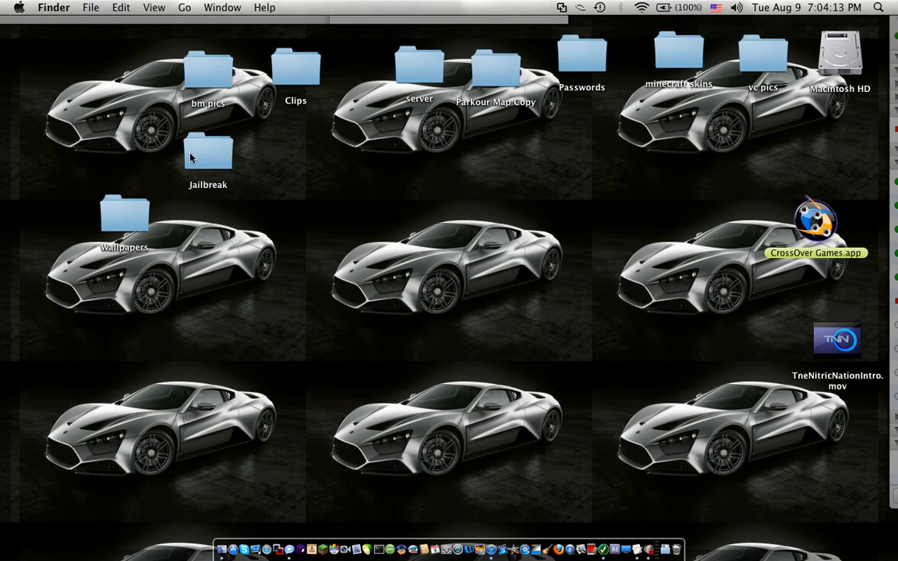
mouse_move(281, 169)
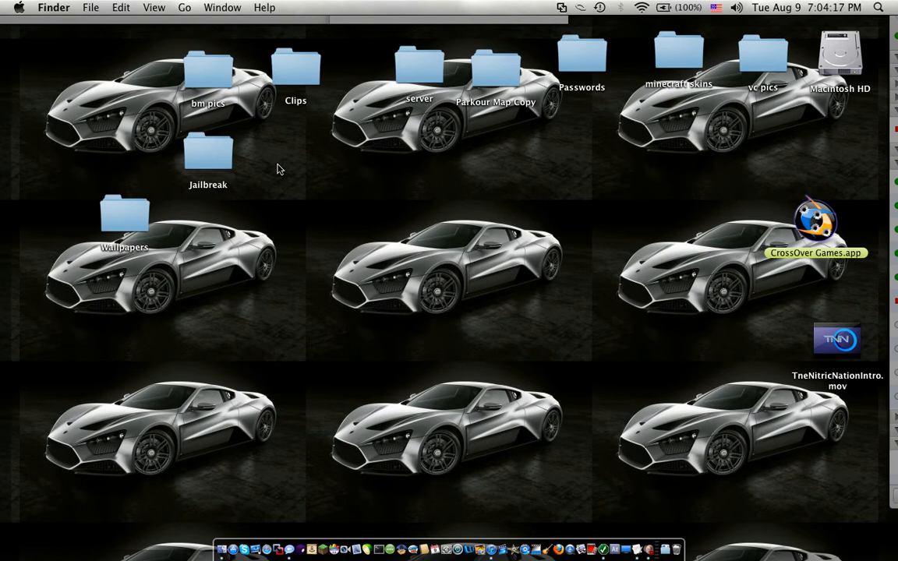
mouse_move(295, 172)
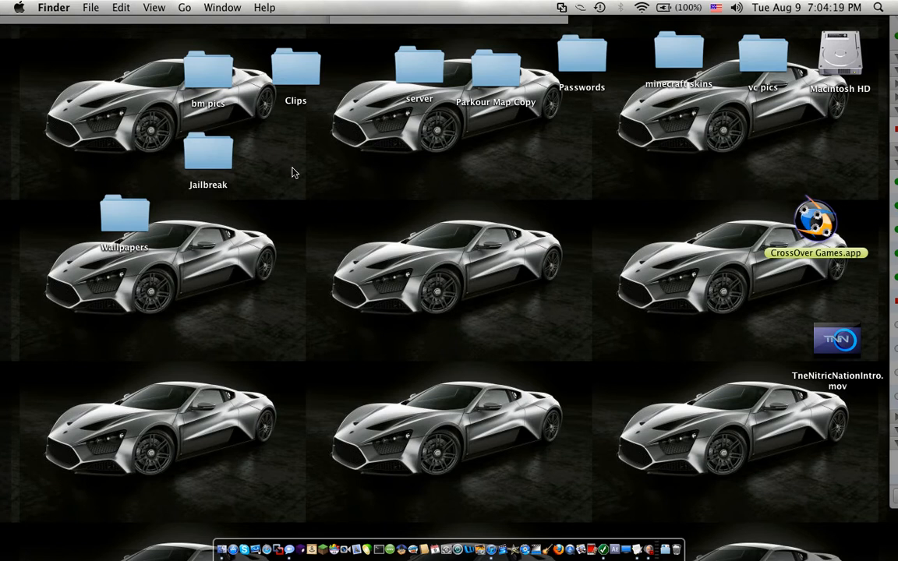
mouse_move(294, 458)
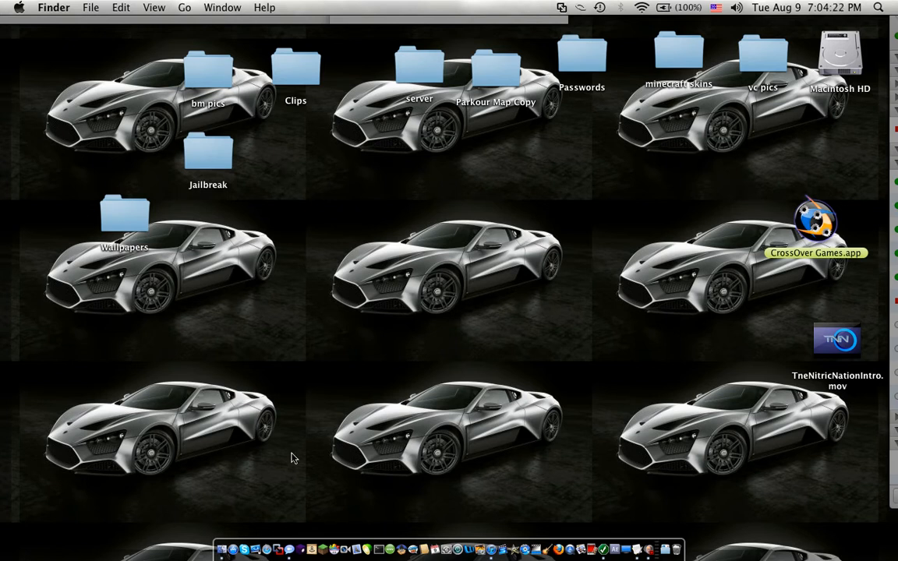
mouse_move(273, 482)
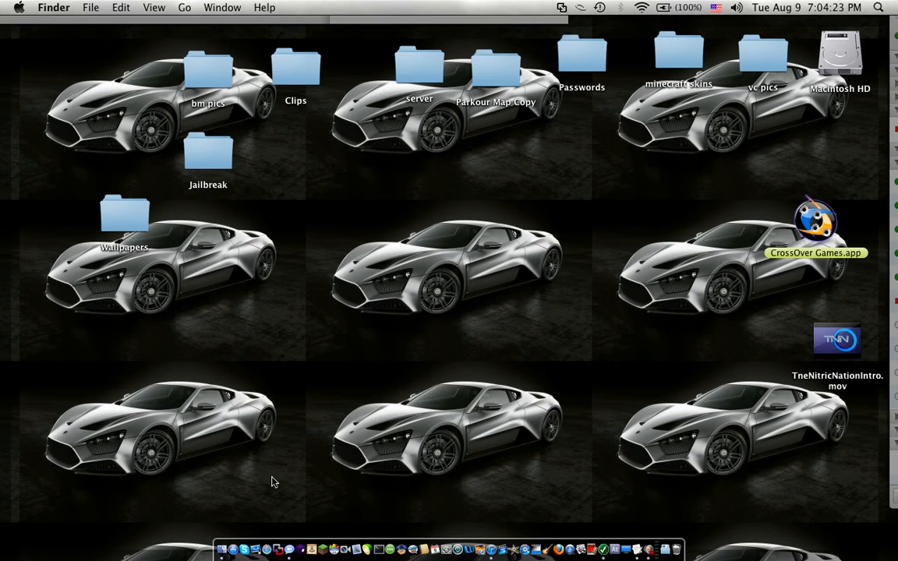
mouse_move(399, 399)
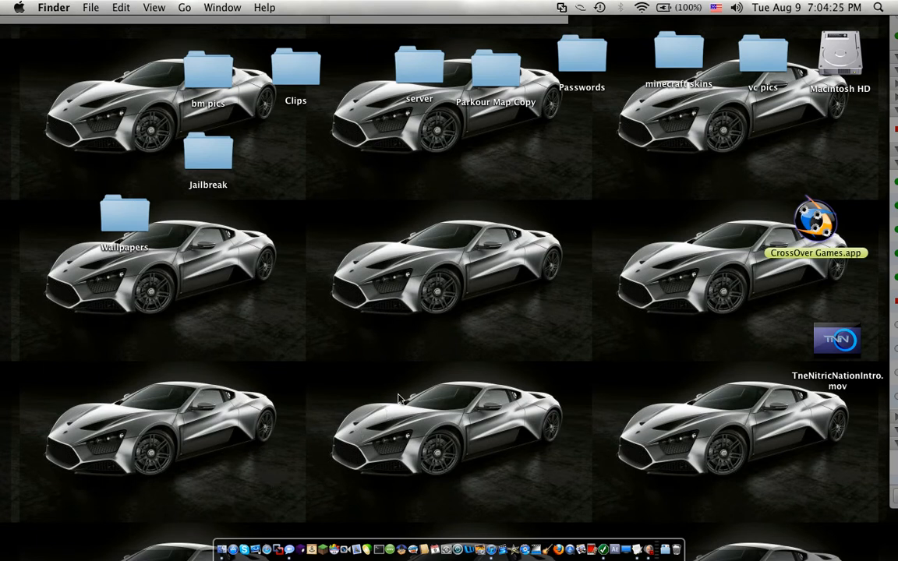
mouse_move(372, 417)
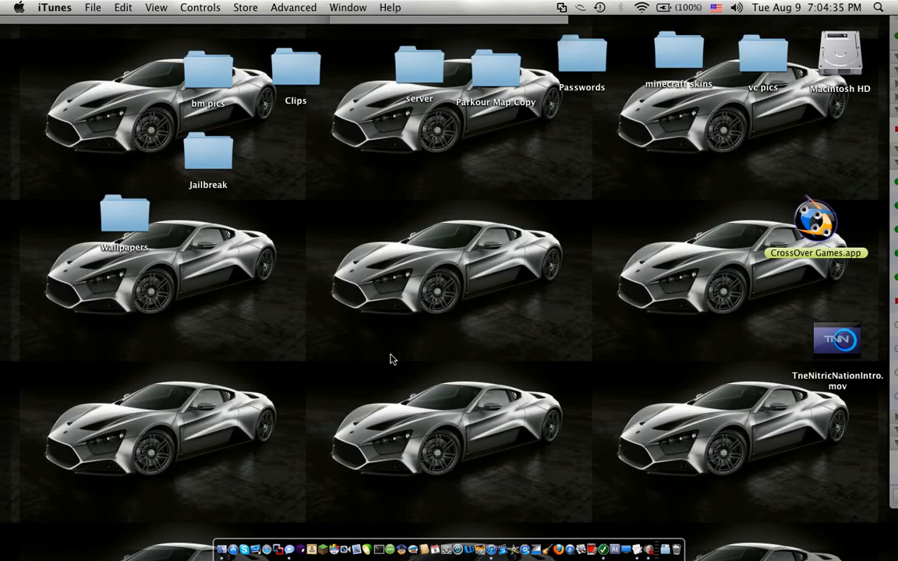
mouse_move(303, 470)
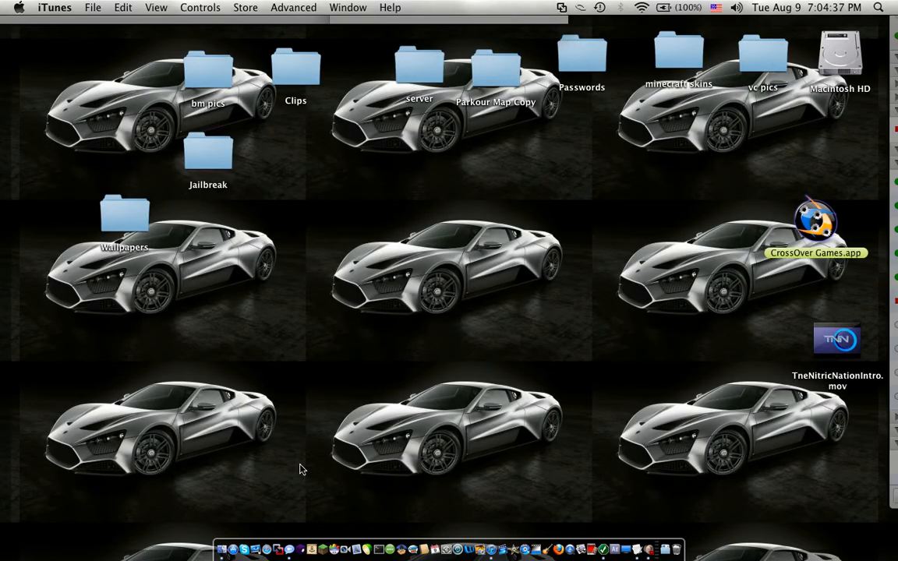
mouse_move(310, 414)
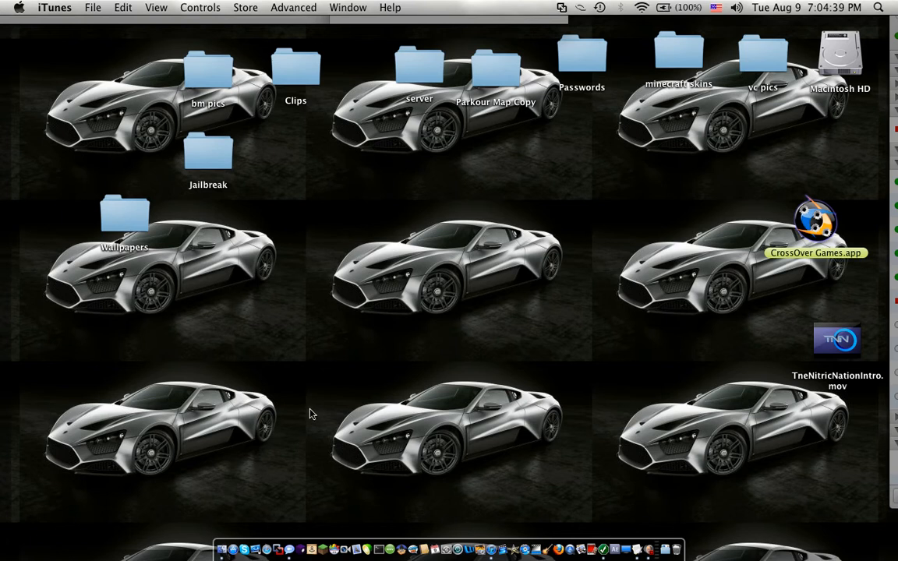
mouse_move(406, 202)
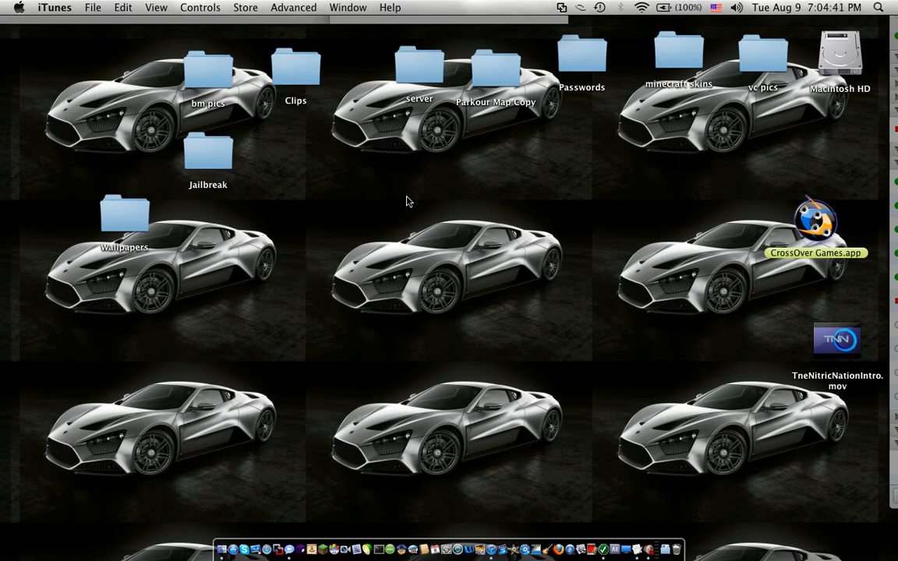
mouse_move(596, 284)
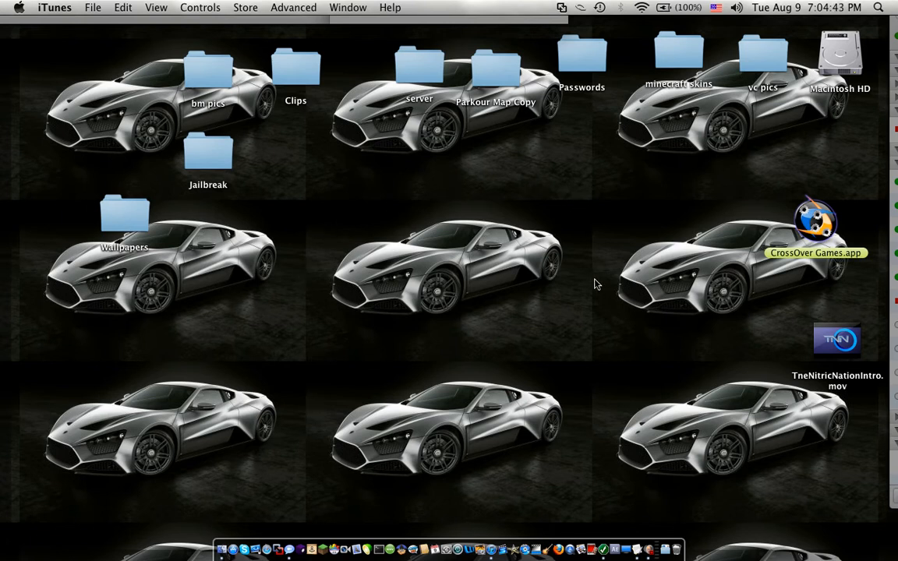
mouse_move(569, 360)
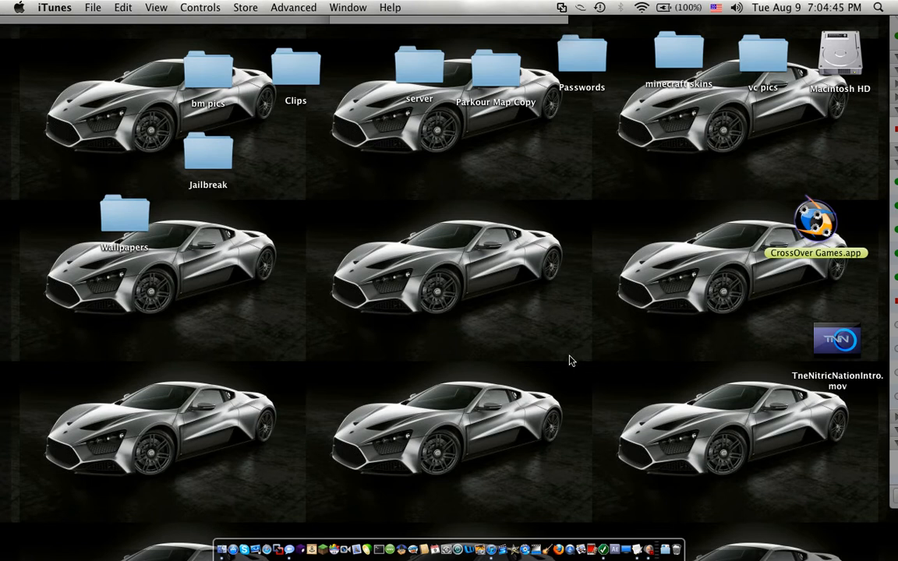
mouse_move(442, 362)
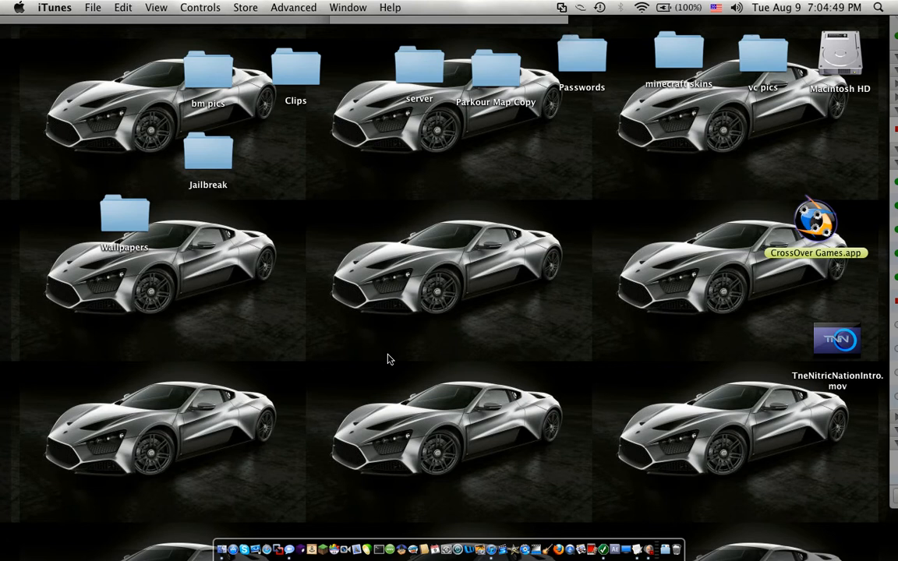
mouse_move(382, 360)
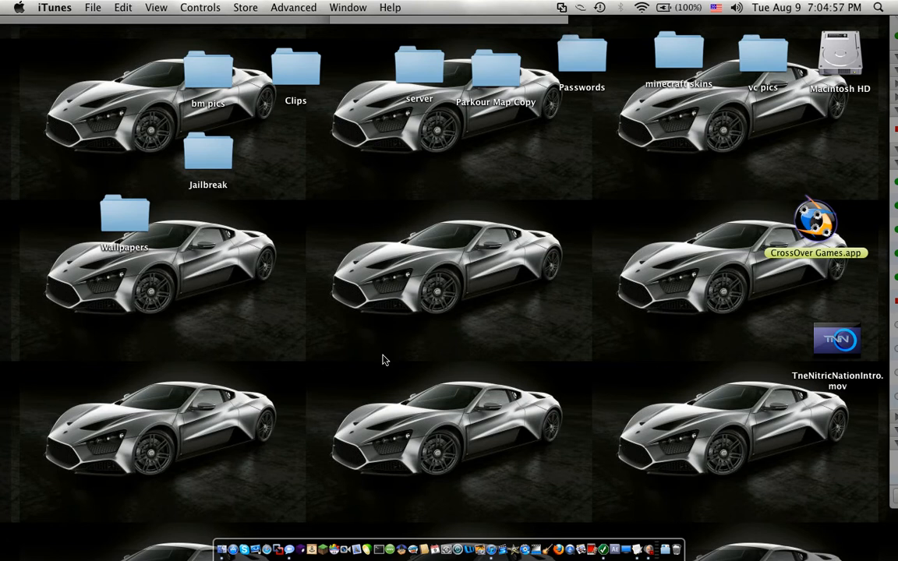
mouse_move(216, 439)
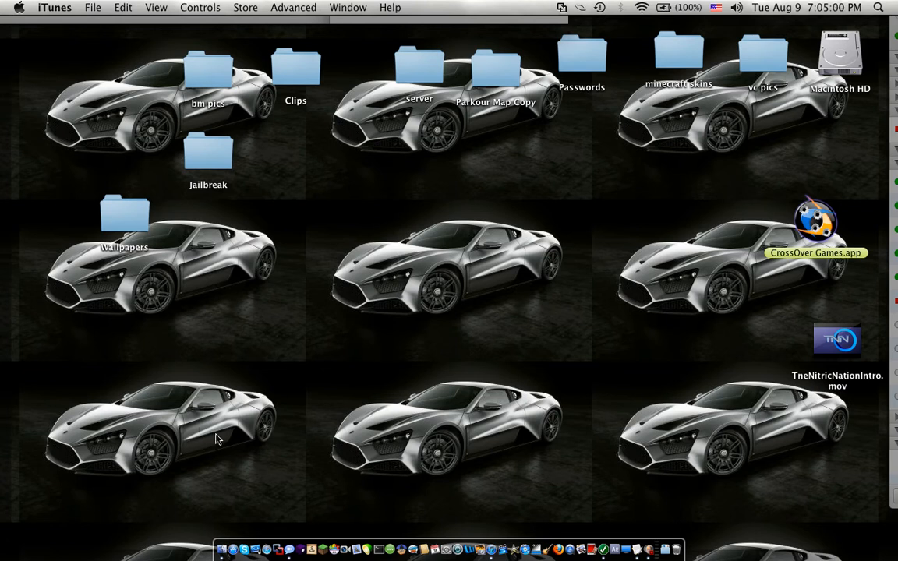
mouse_move(236, 539)
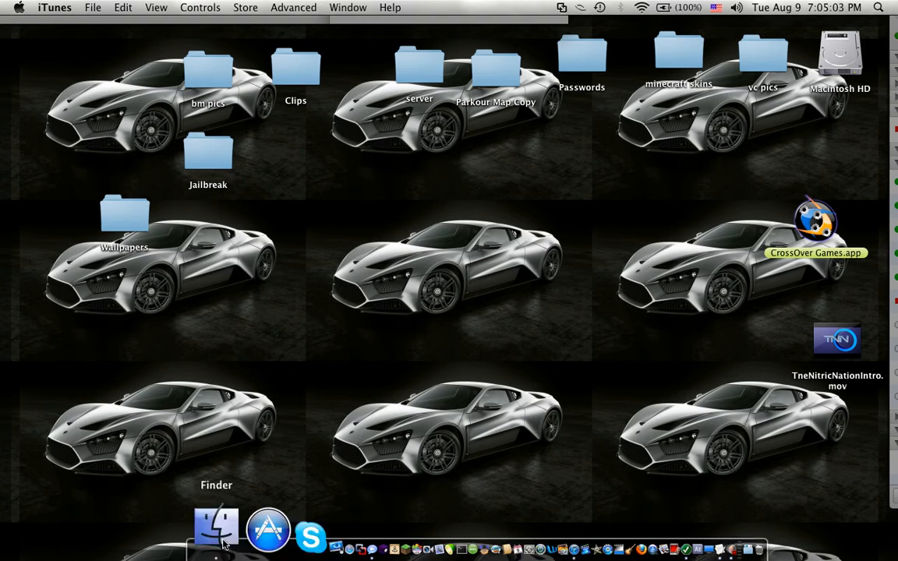
Open a Finder window at /private/etc and open the hosts file in TextEdit
click(216, 529)
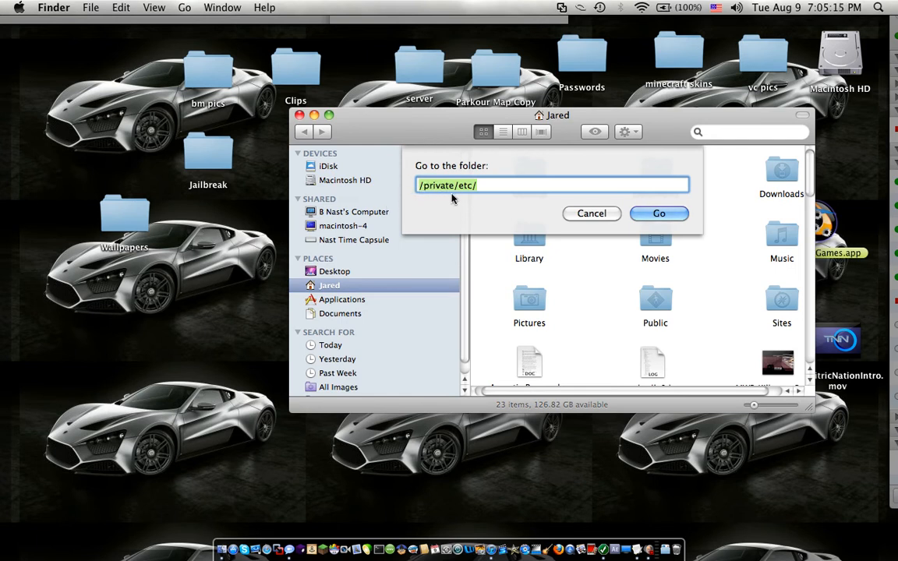
mouse_move(615, 218)
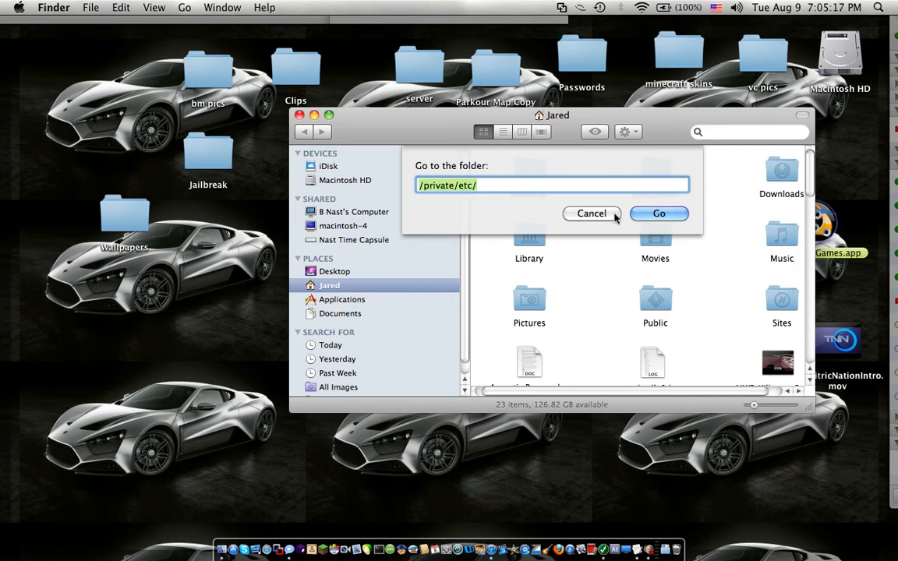
click(659, 214)
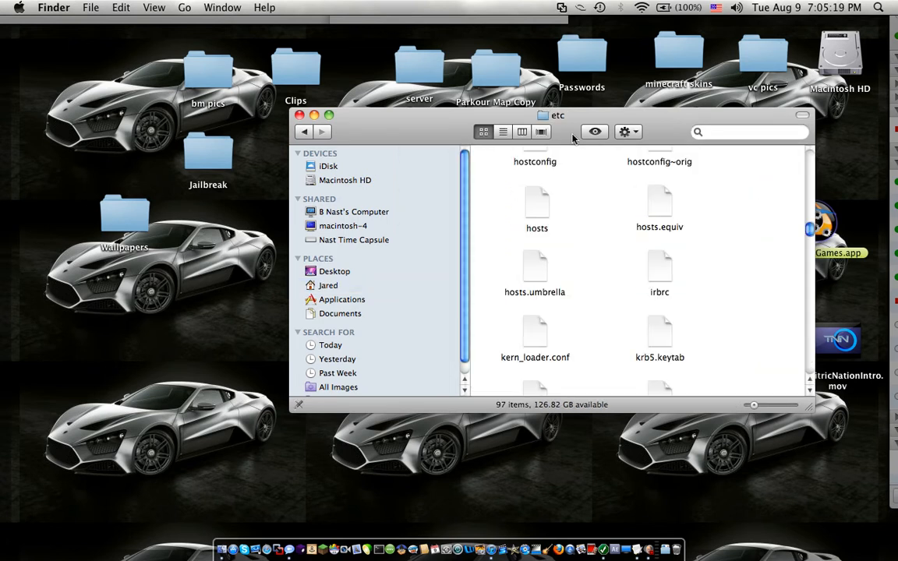
drag(573, 115, 472, 128)
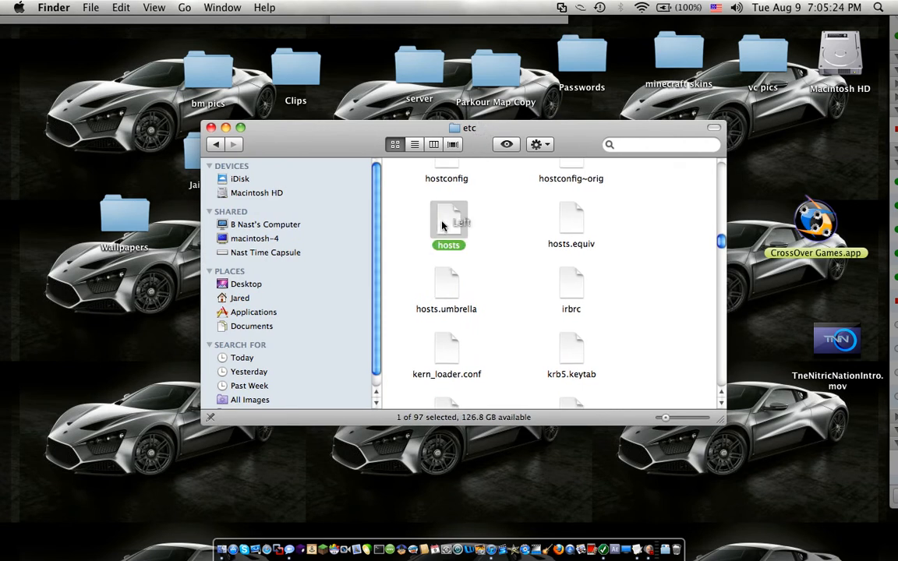
double_click(449, 222)
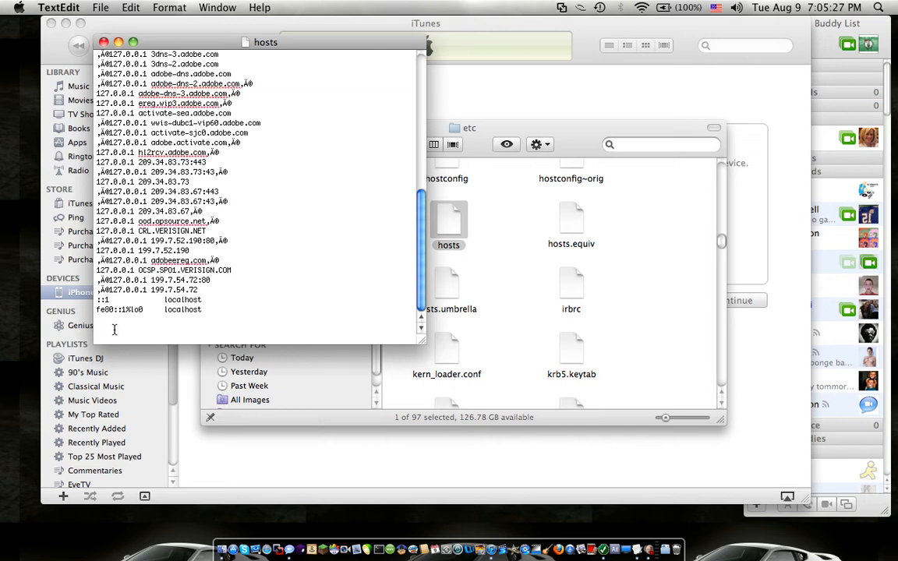
mouse_move(116, 324)
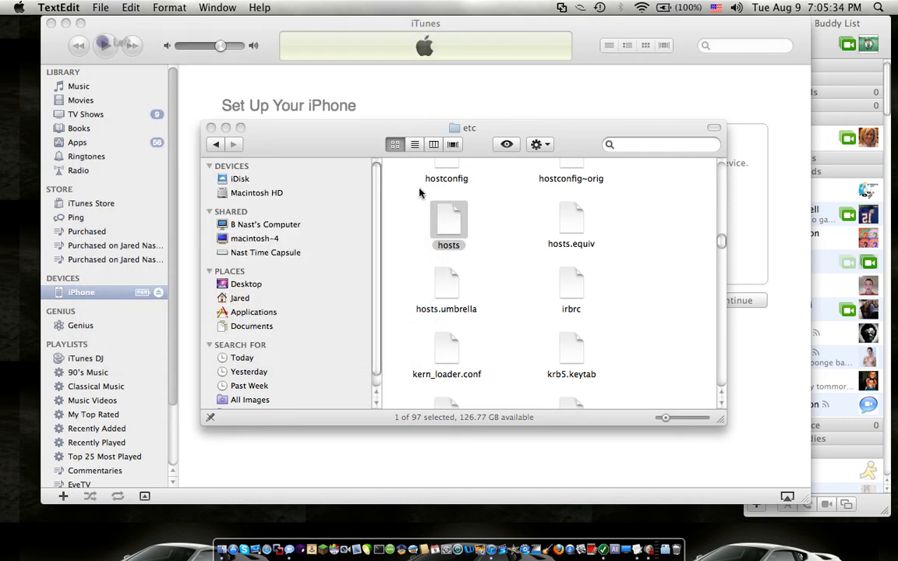
Select the hosts file in the etc folder and show its context menu
click(449, 219)
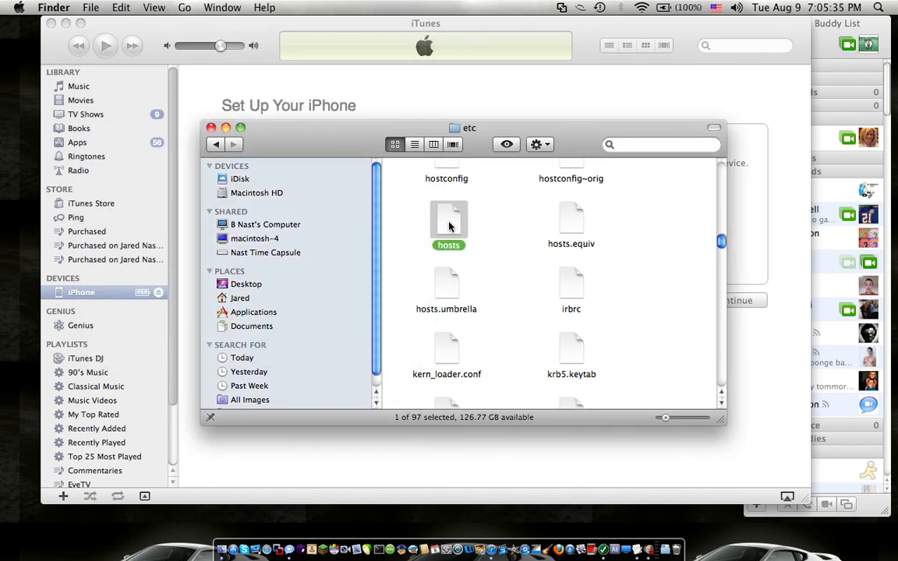
right_click(448, 226)
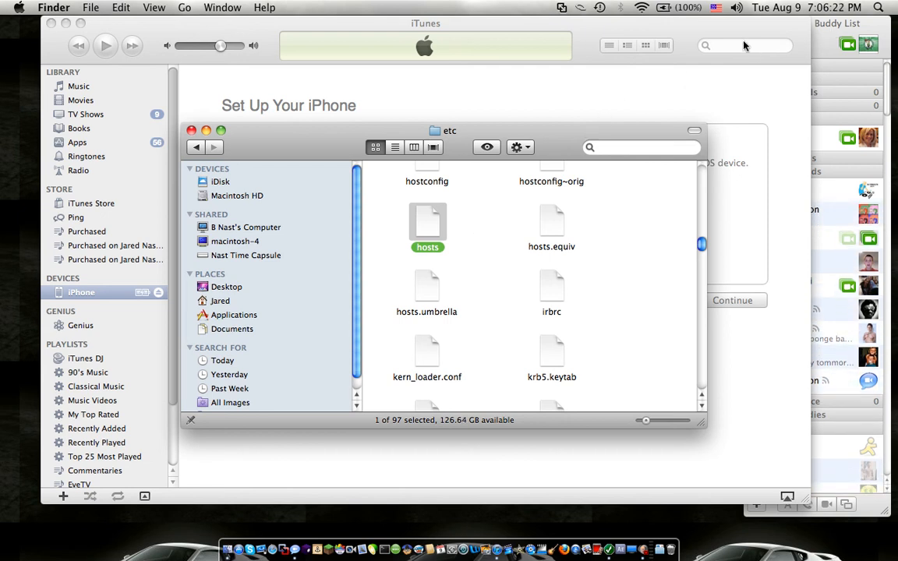
mouse_move(592, 83)
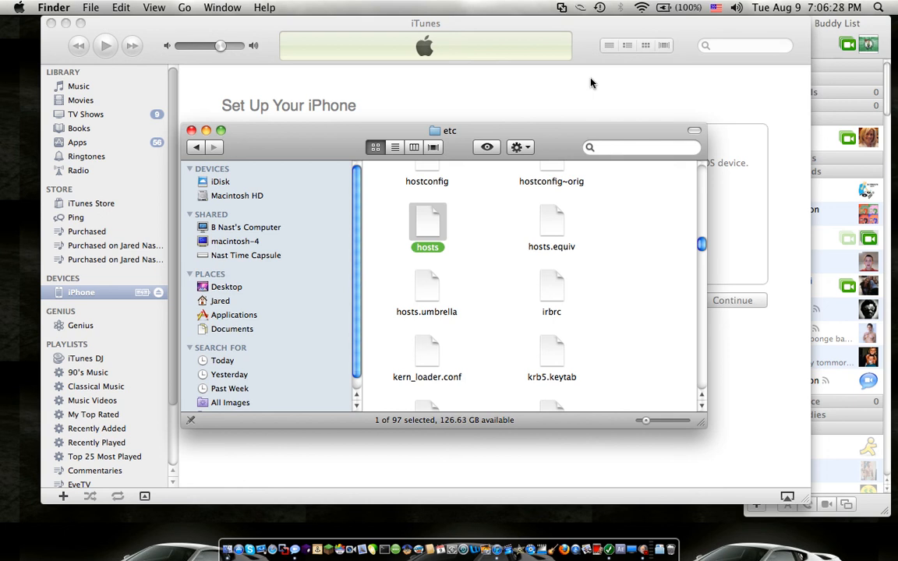
mouse_move(529, 132)
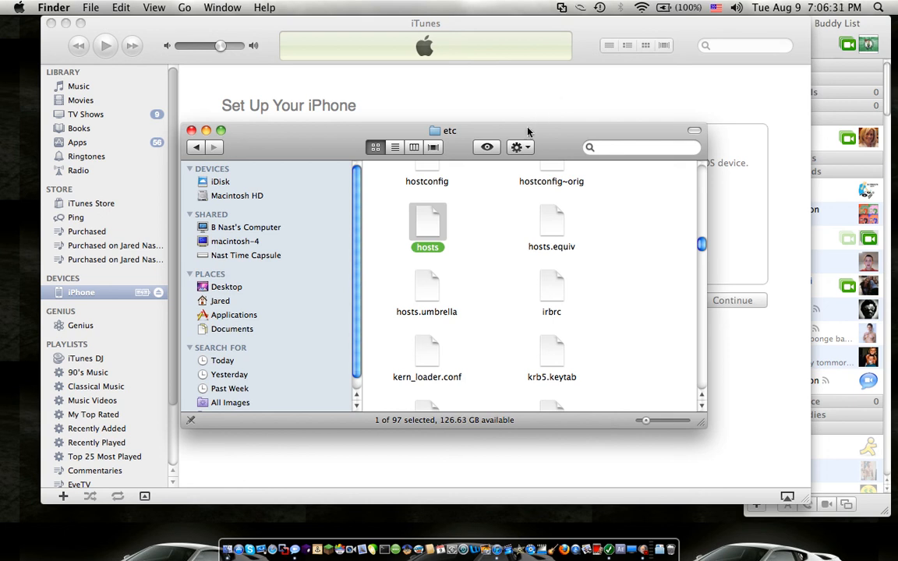